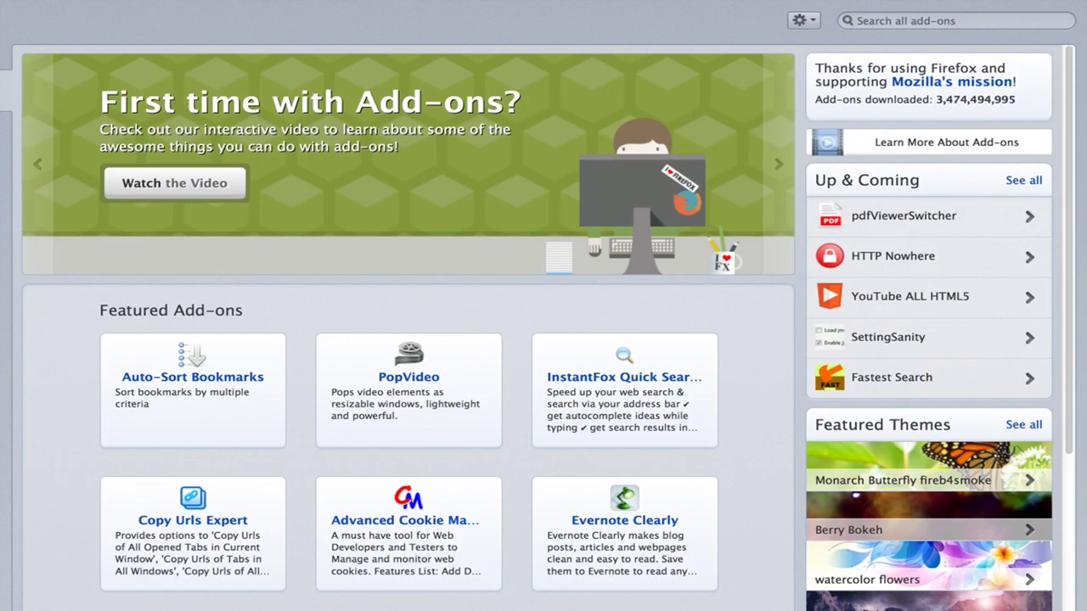
- Search add-ons for 'gmail' and open the Gmail Manager 0.6.4.1 details page
left_click(954, 20)
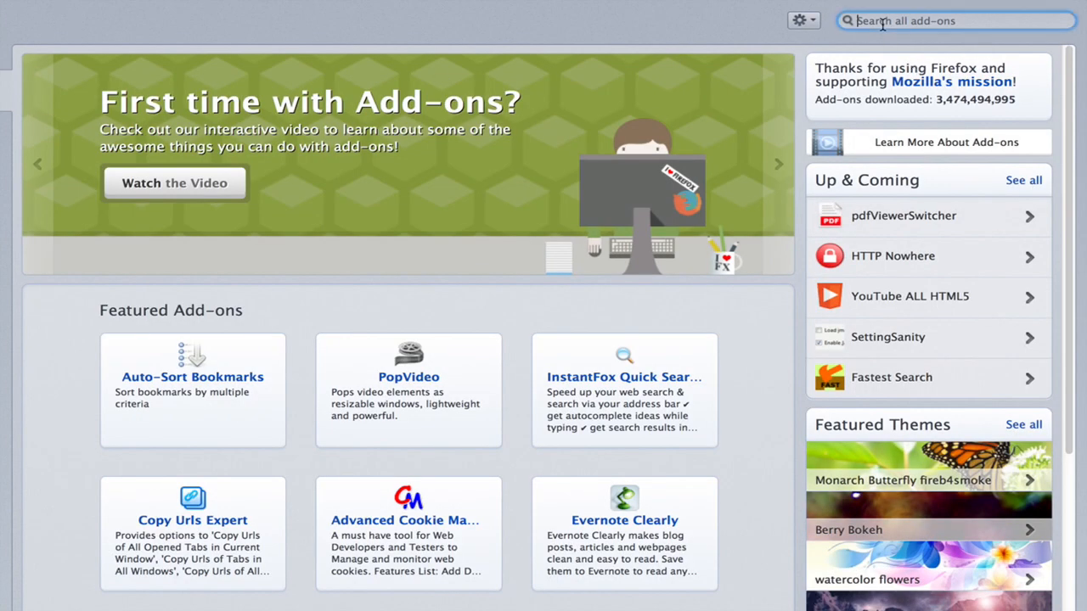
type("gmail")
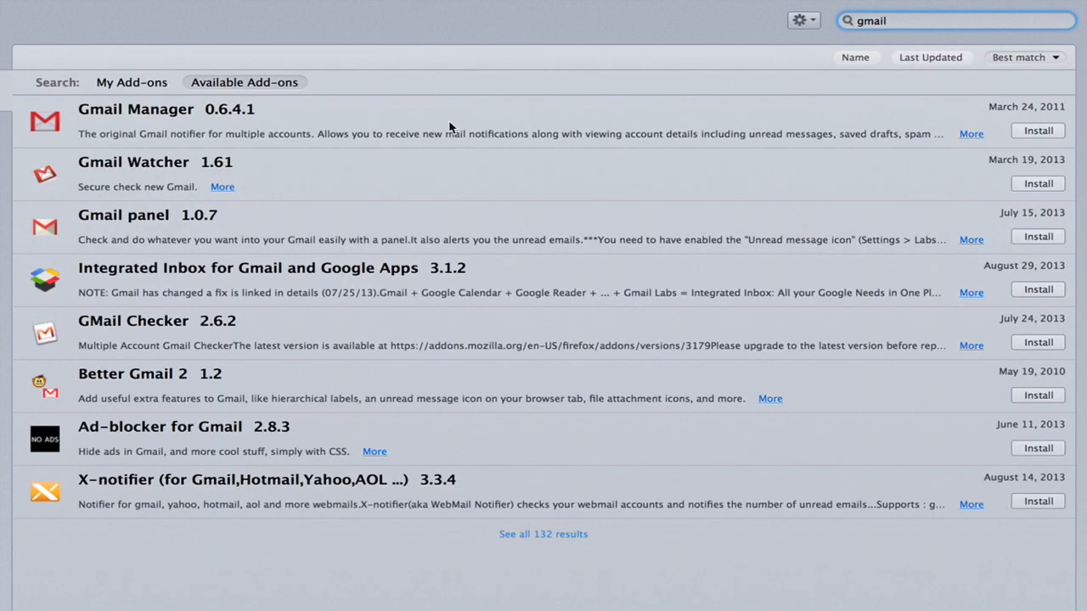
left_click(136, 109)
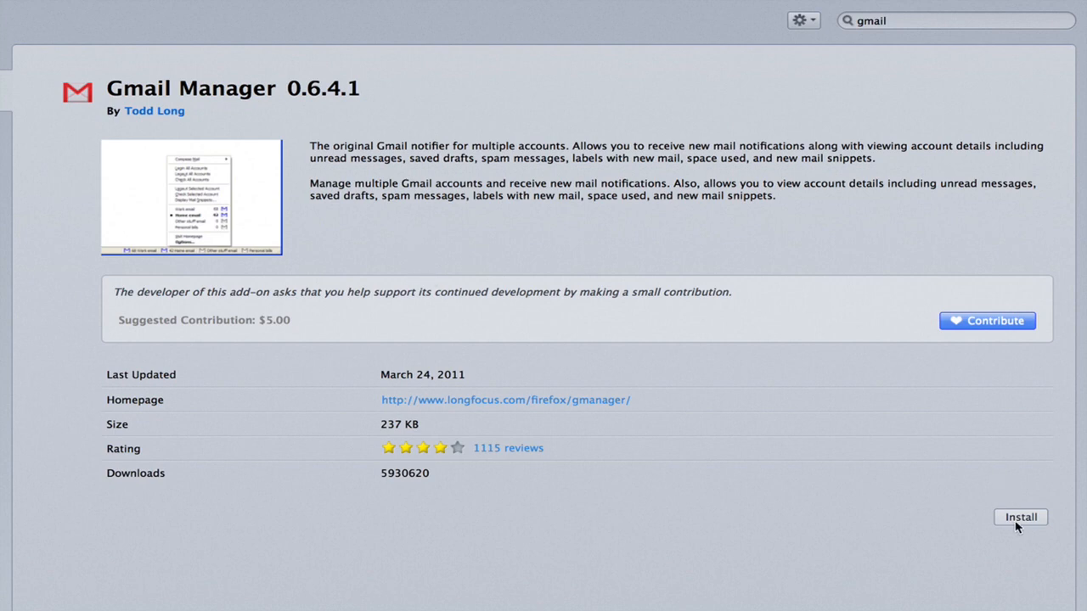
- Install the Gmail Manager 0.6.4.1 add-on, pending a Firefox restart
left_click(1020, 517)
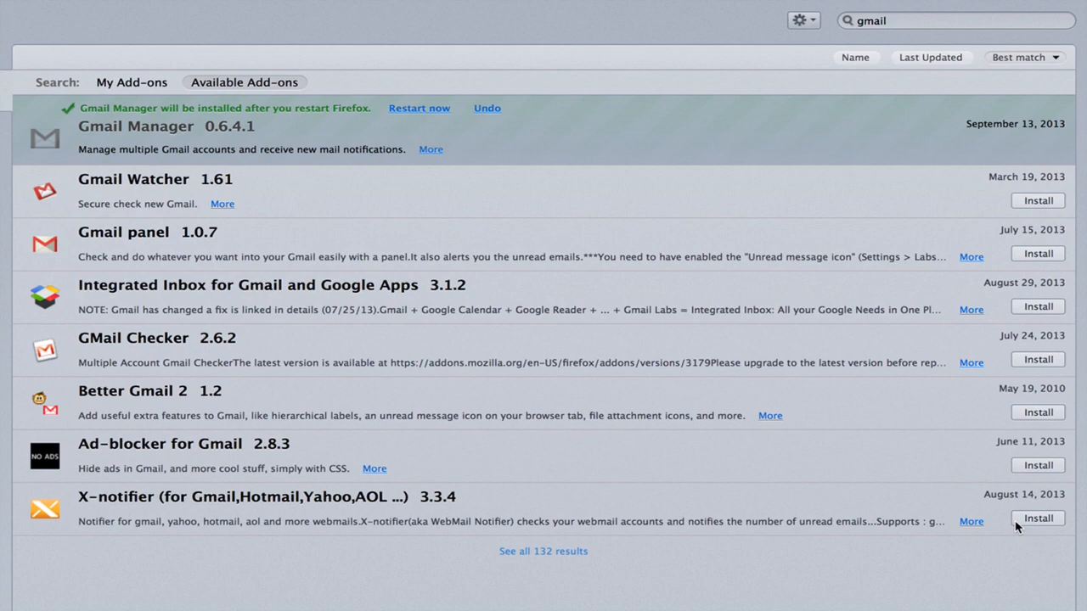
mouse_move(419, 108)
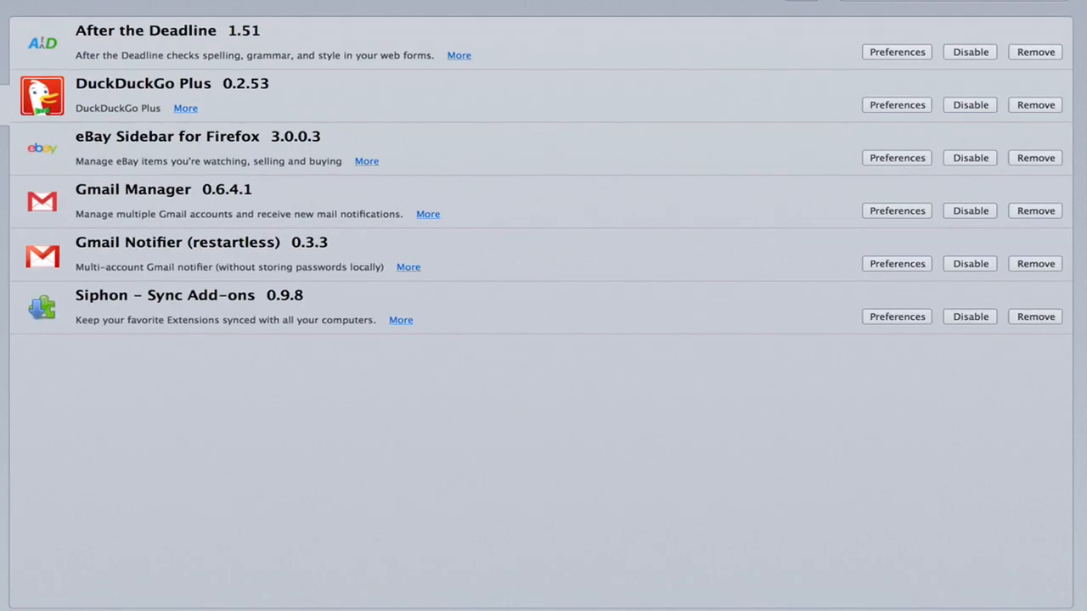
mouse_move(616, 209)
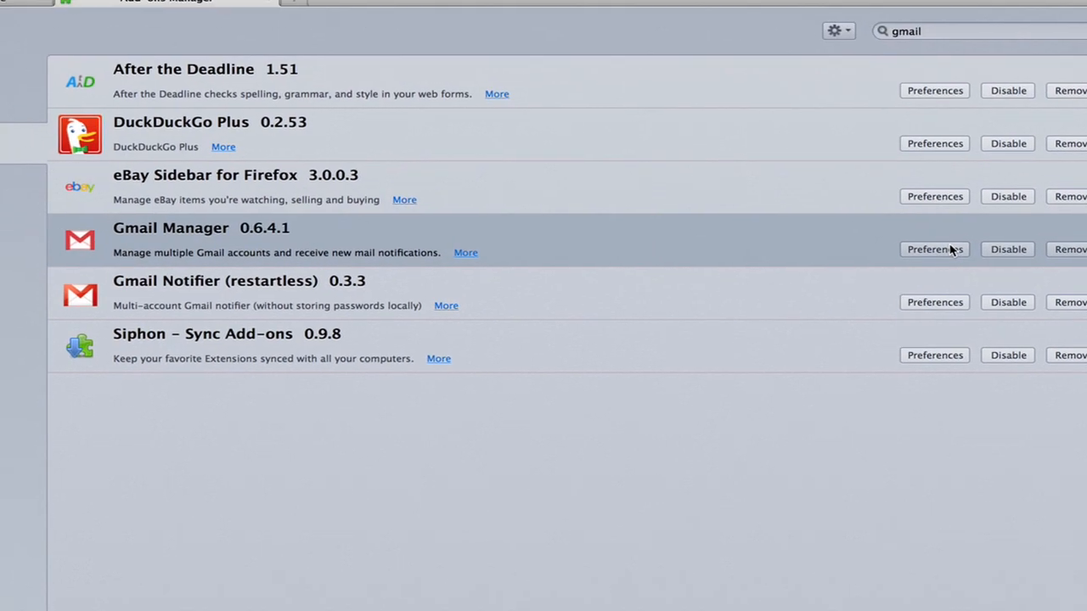
left_click(934, 249)
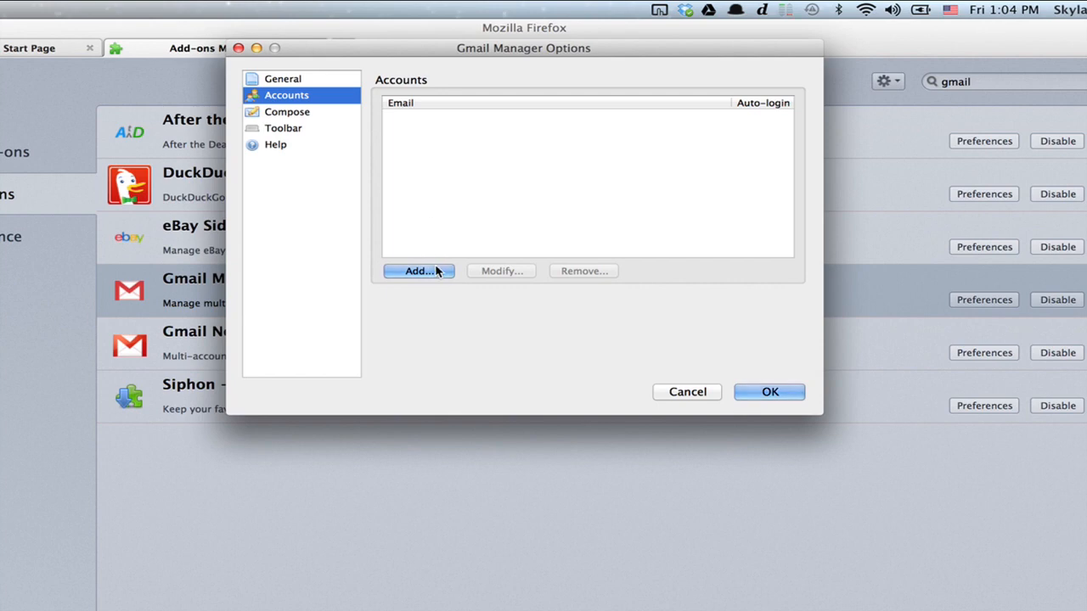
left_click(417, 270)
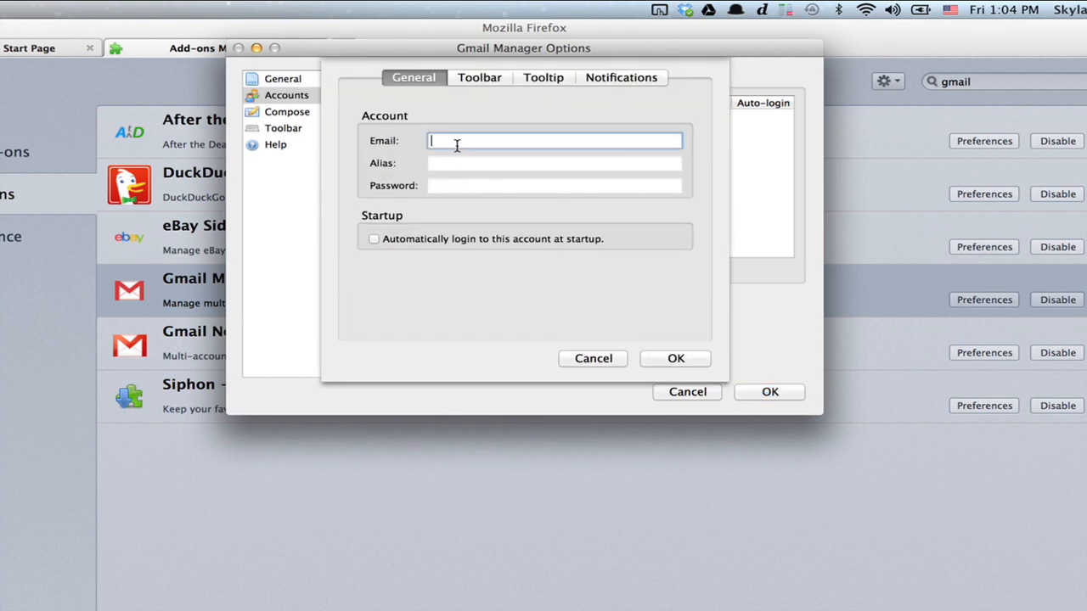
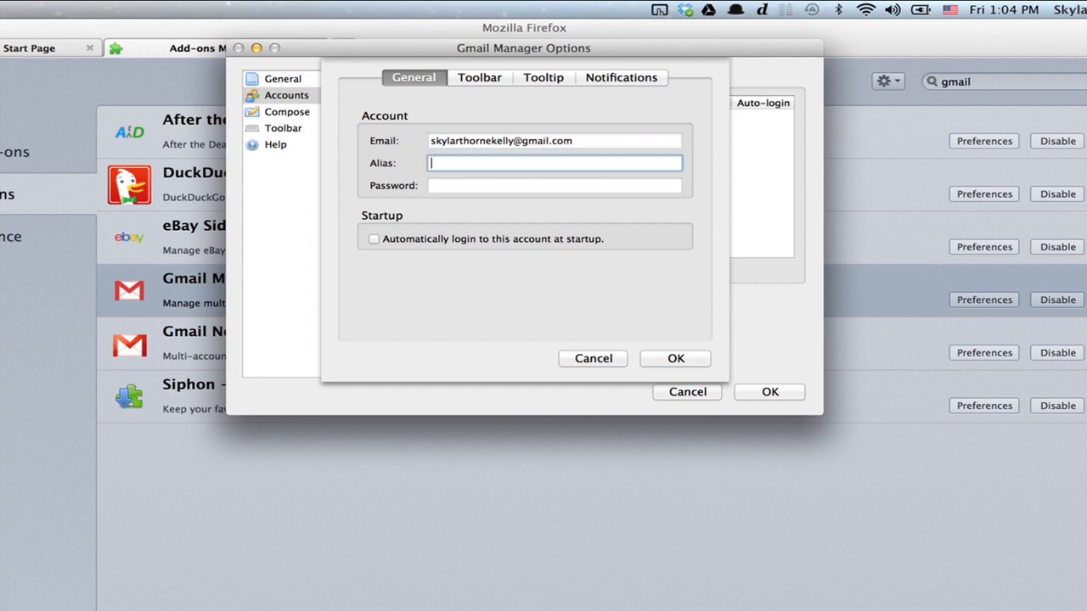
left_click(554, 185)
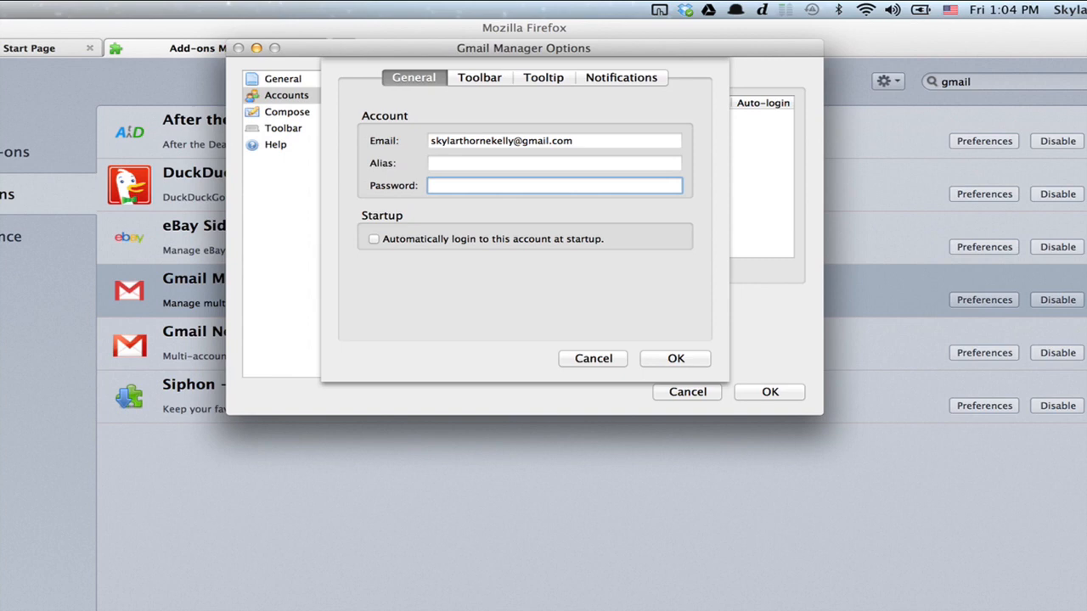
type("password")
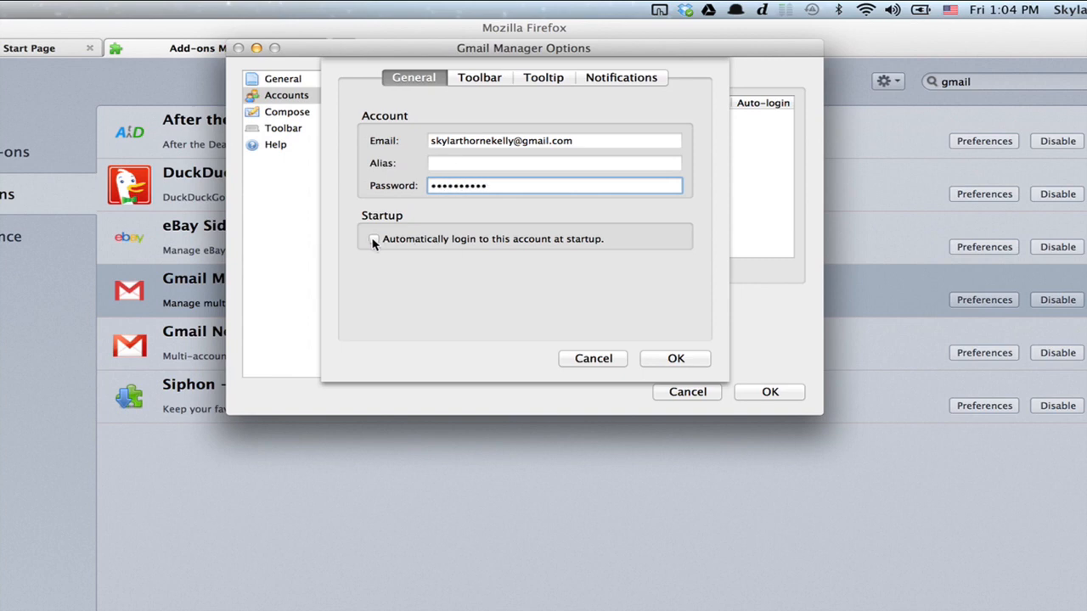
left_click(373, 239)
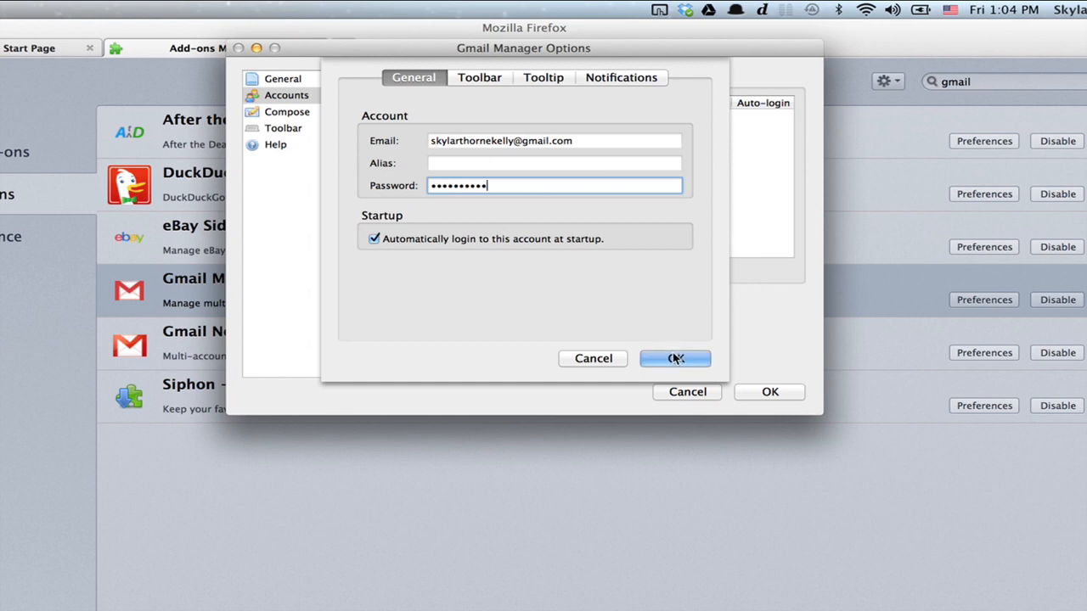
left_click(675, 358)
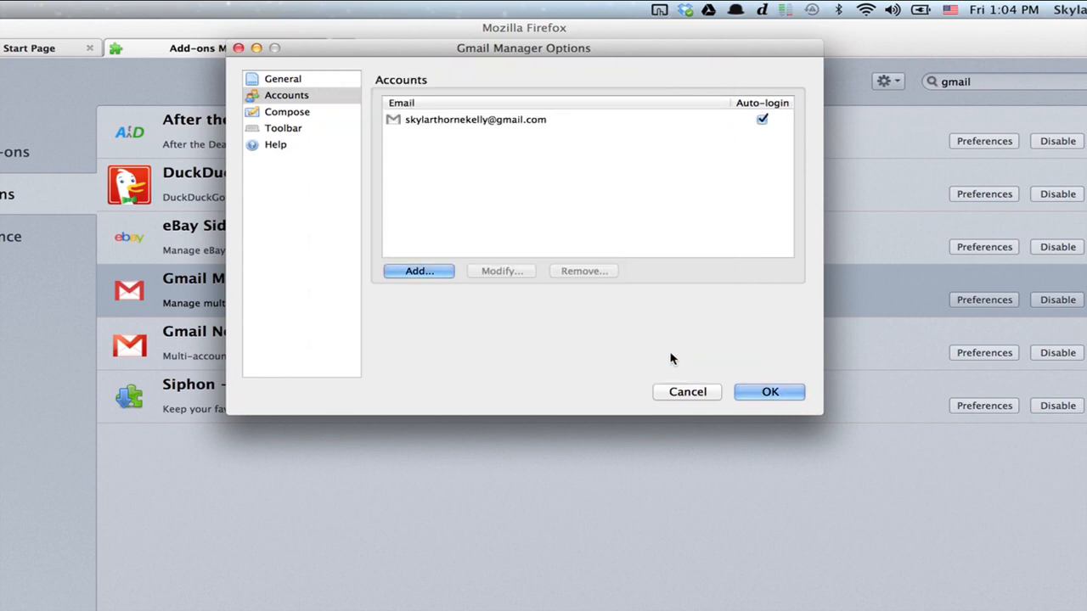
- Confirm the Gmail Manager Options dialog to save the account and close it
left_click(418, 270)
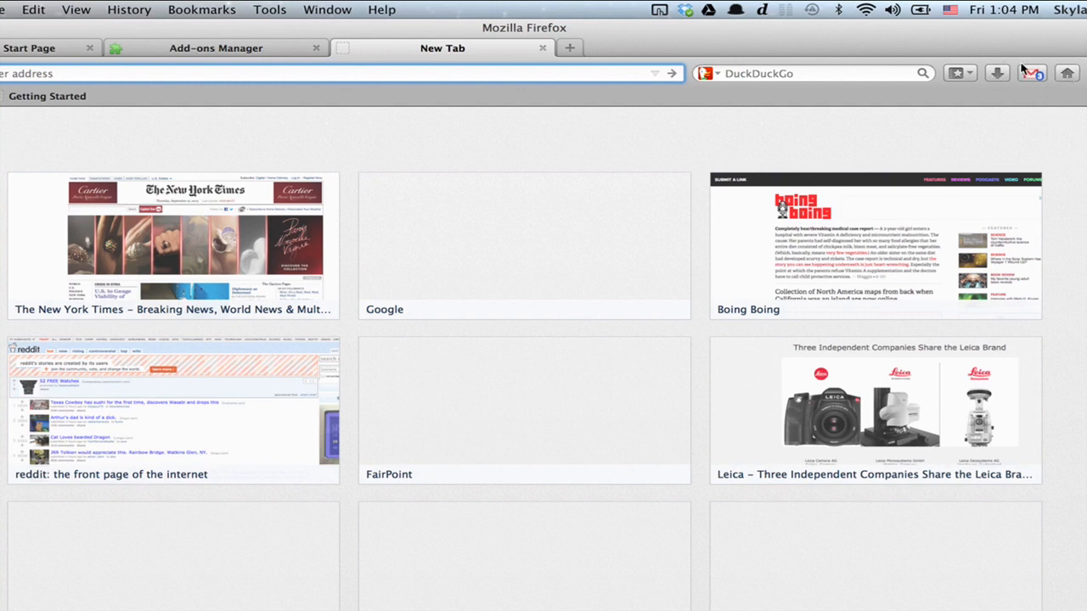
- Open the Tools menu to find the Gmail Manager entry
left_click(269, 10)
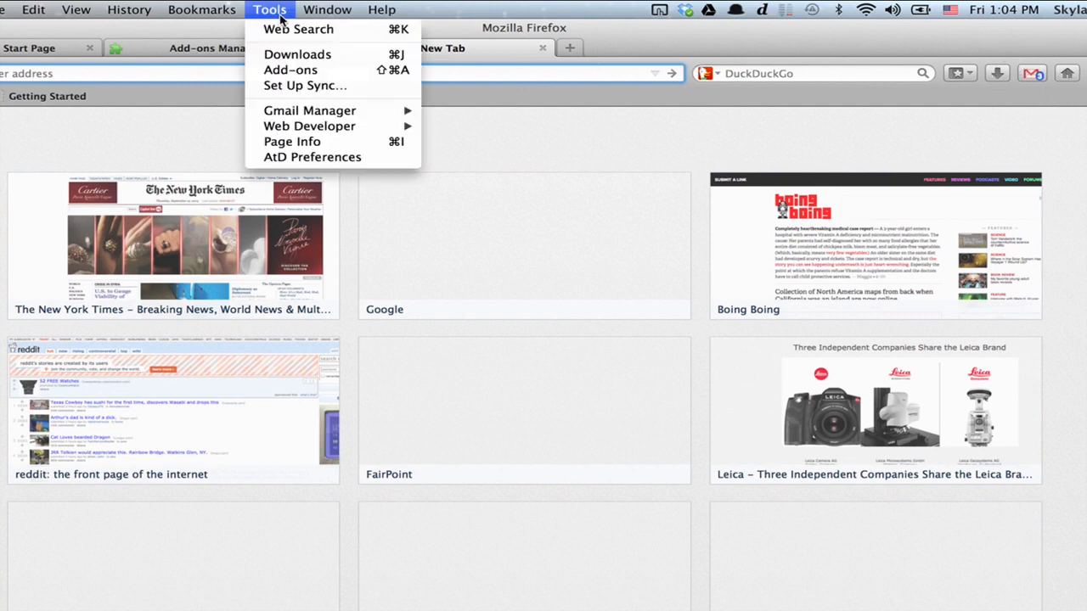
mouse_move(309, 110)
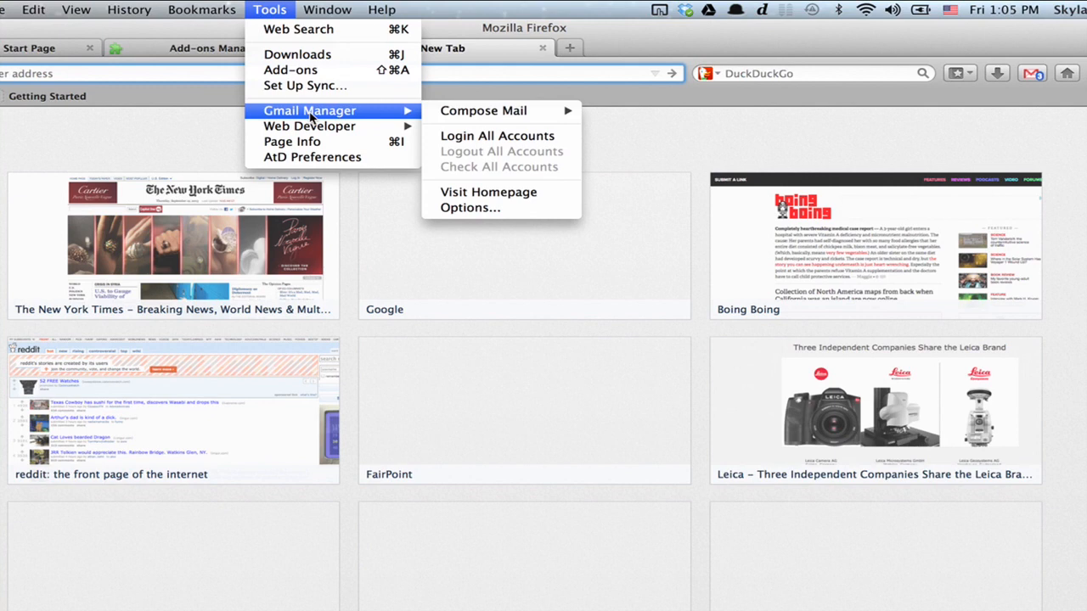
mouse_move(484, 111)
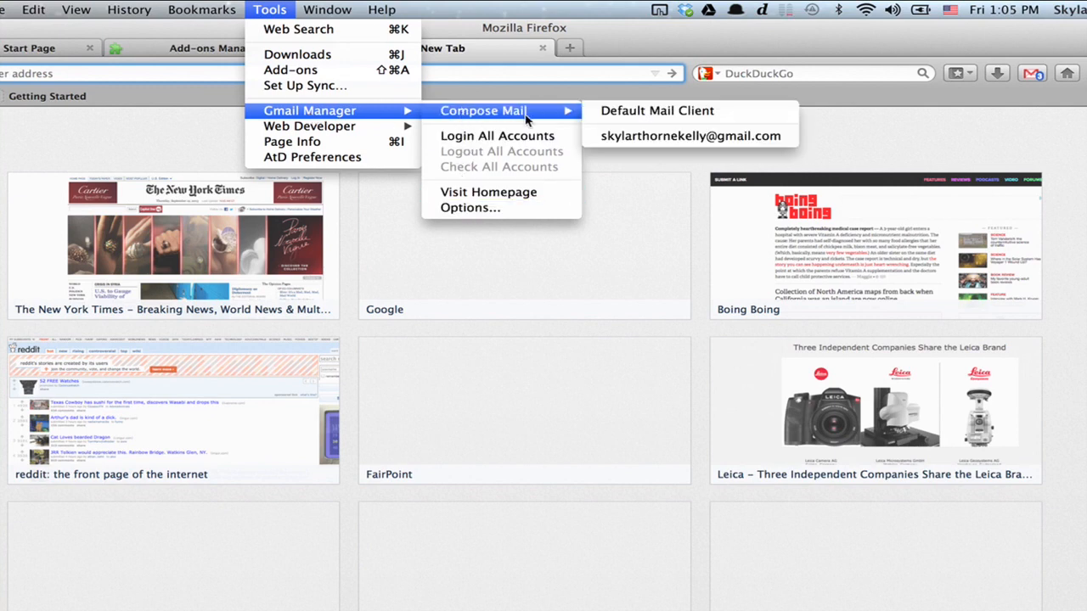
mouse_move(470, 208)
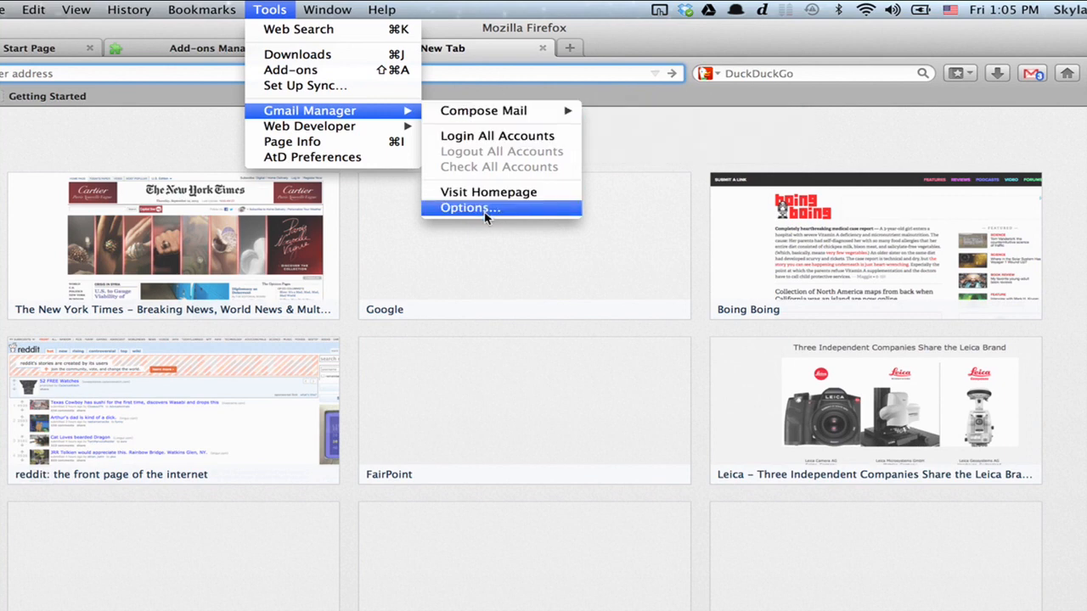
mouse_move(497, 136)
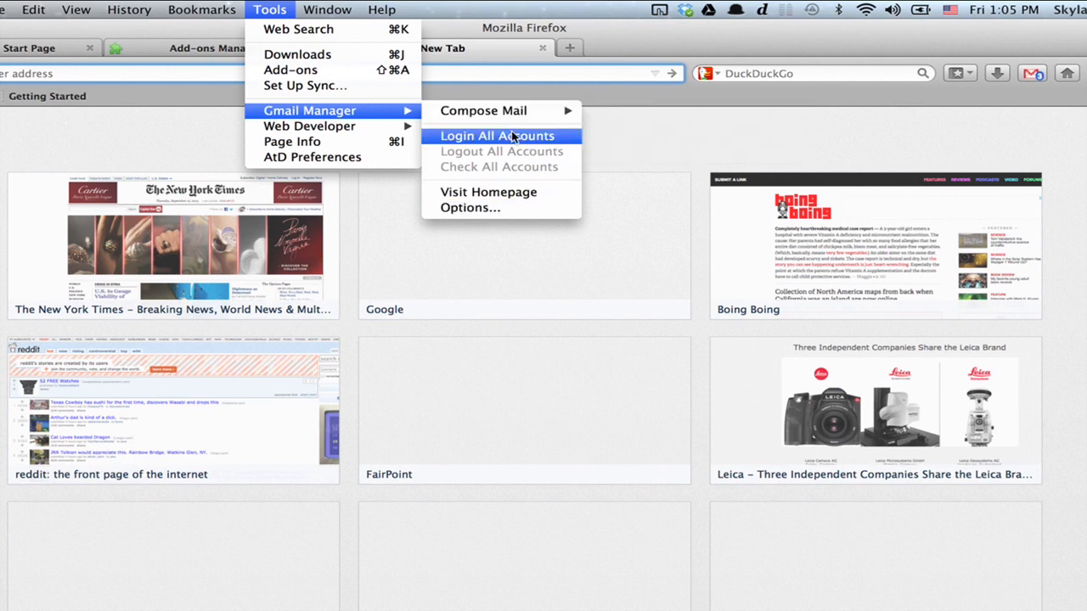
mouse_move(512, 151)
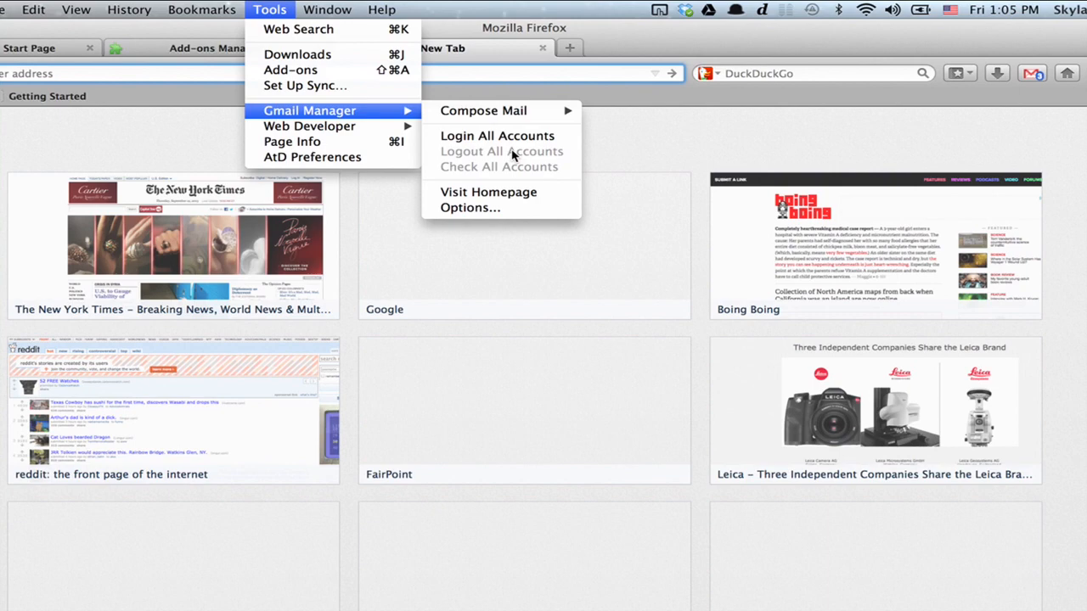